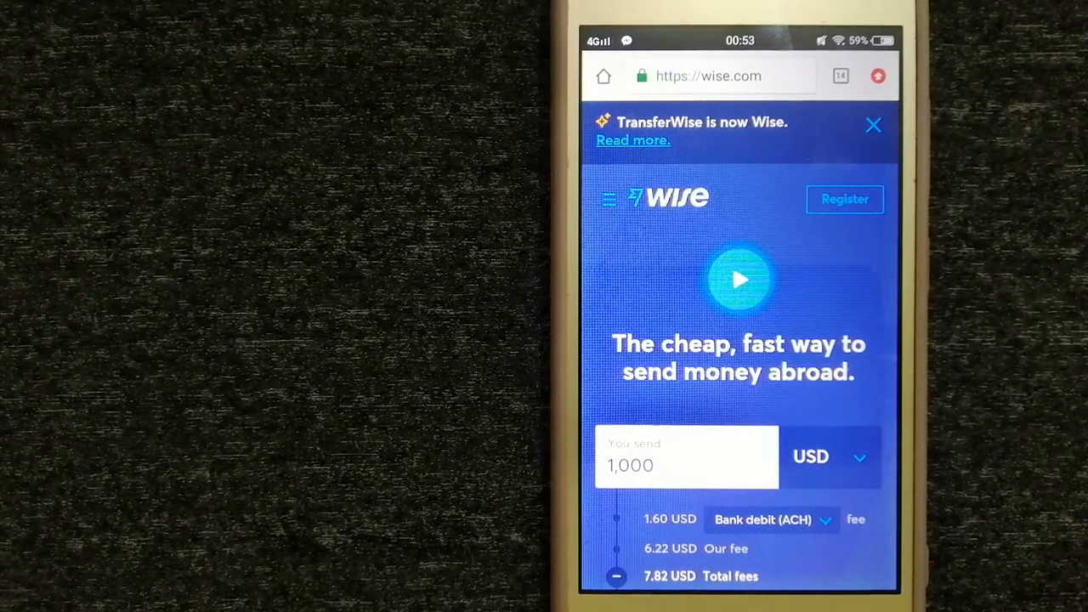
Step: Show the tabs overview listing Azimo, Western Union, Xe, MoneyGram, Instarem, Paysend and Xendpay
click(840, 75)
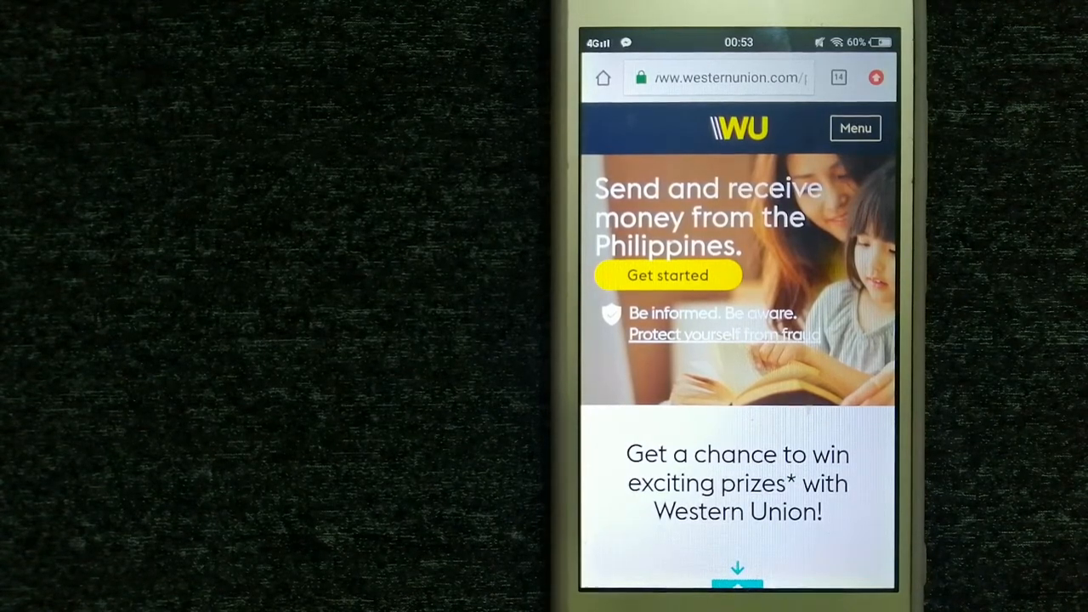
click(838, 77)
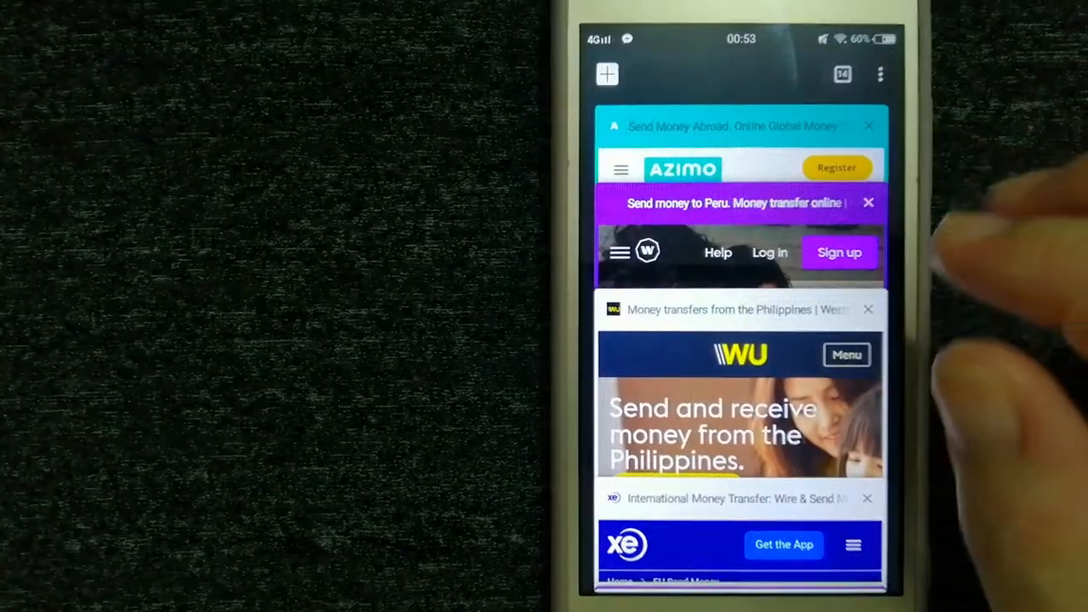
scroll(down, 3)
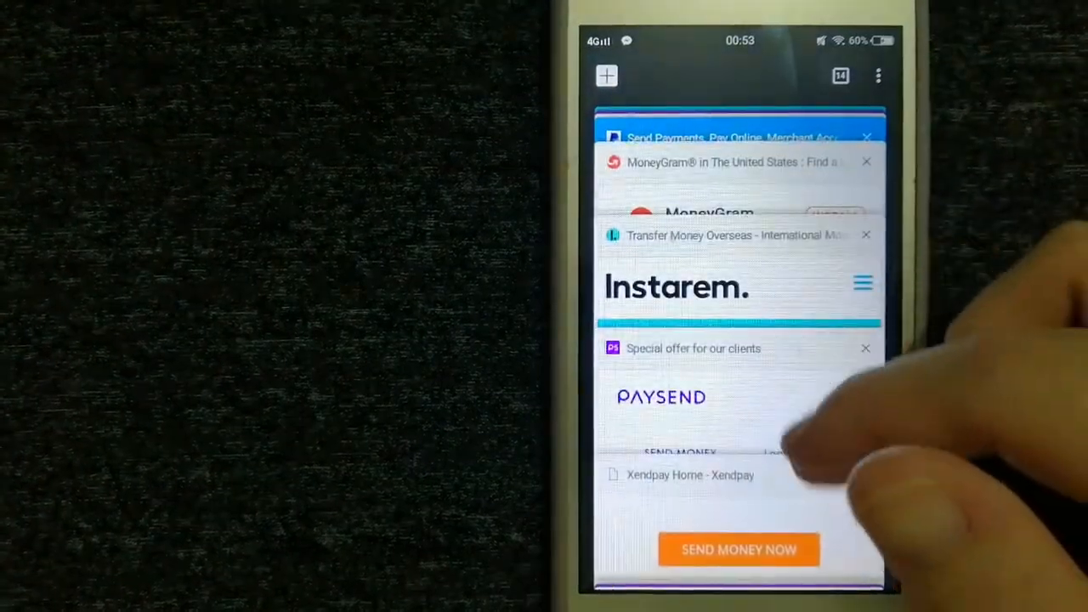